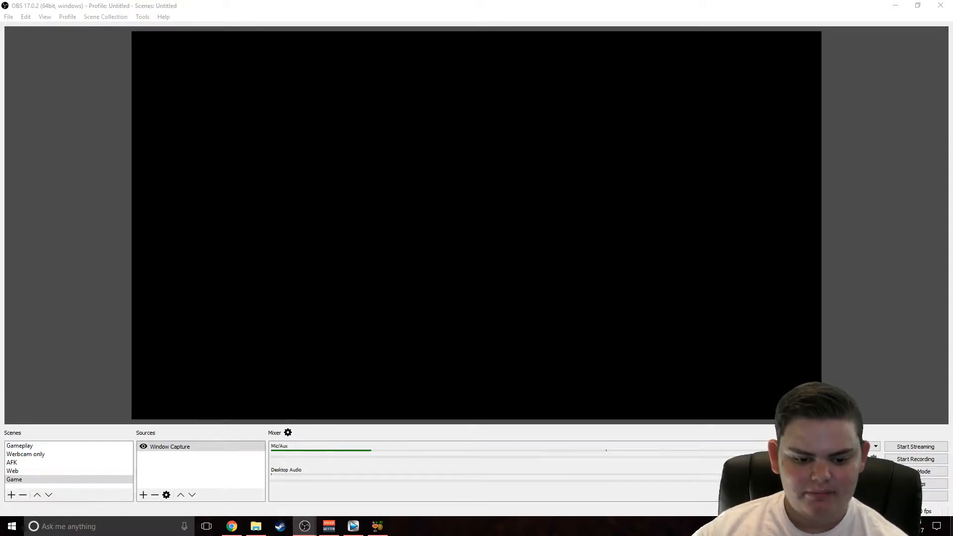
Create a new scene 'Test' and add a Window Capture source to it.
left_click(10, 494)
type("Test")
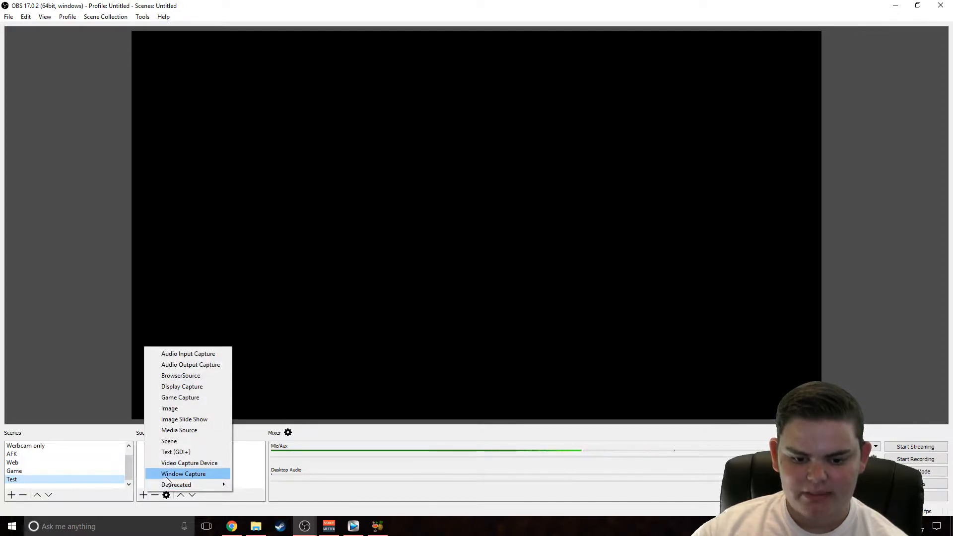
left_click(183, 474)
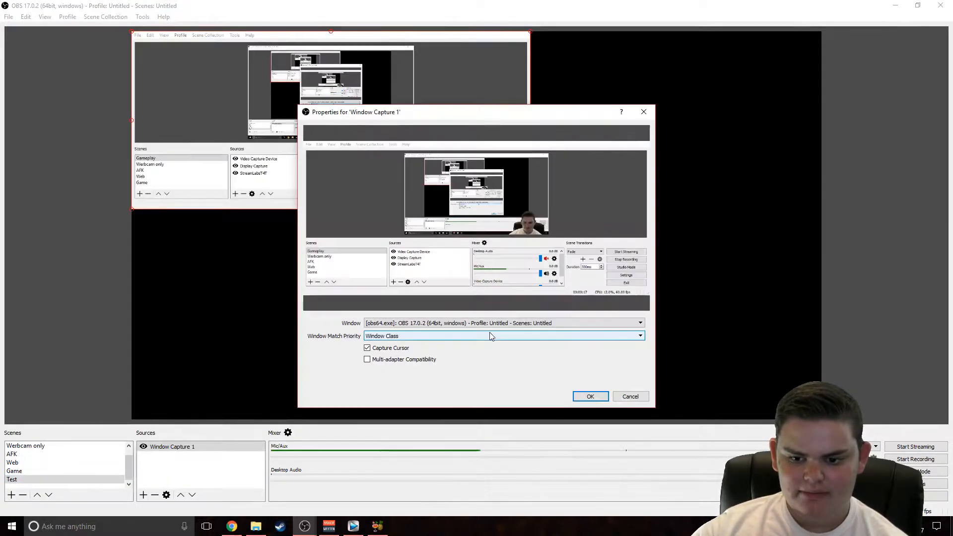
left_click(639, 322)
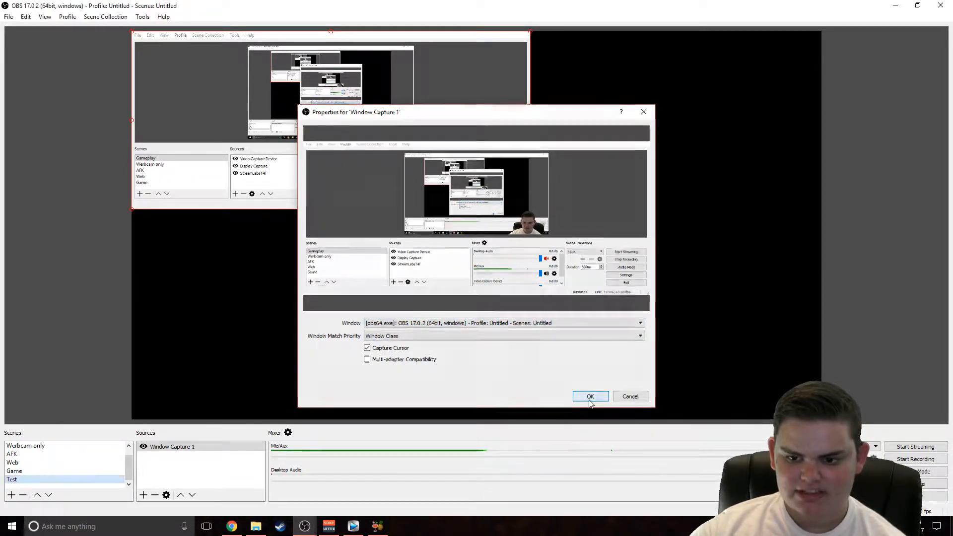
Confirm the Window Capture 1 properties so the source is kept in the Test scene.
left_click(590, 396)
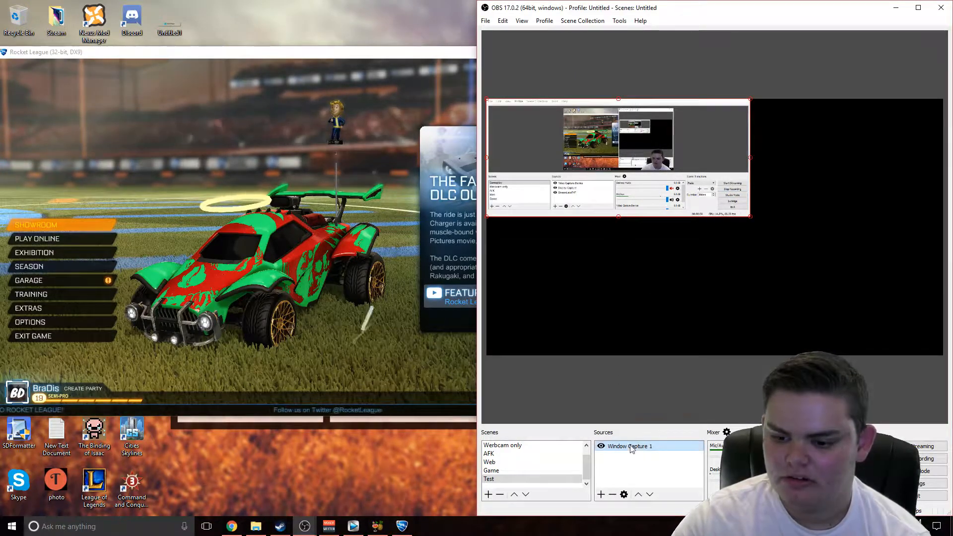
Point Window Capture 1 at the Rocket League window instead of OBS itself.
double_click(628, 446)
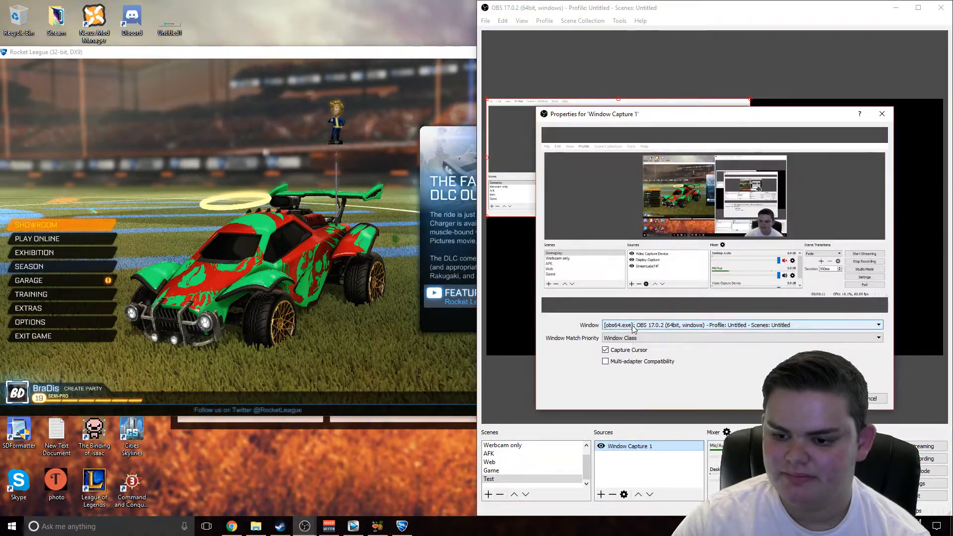
left_click(740, 324)
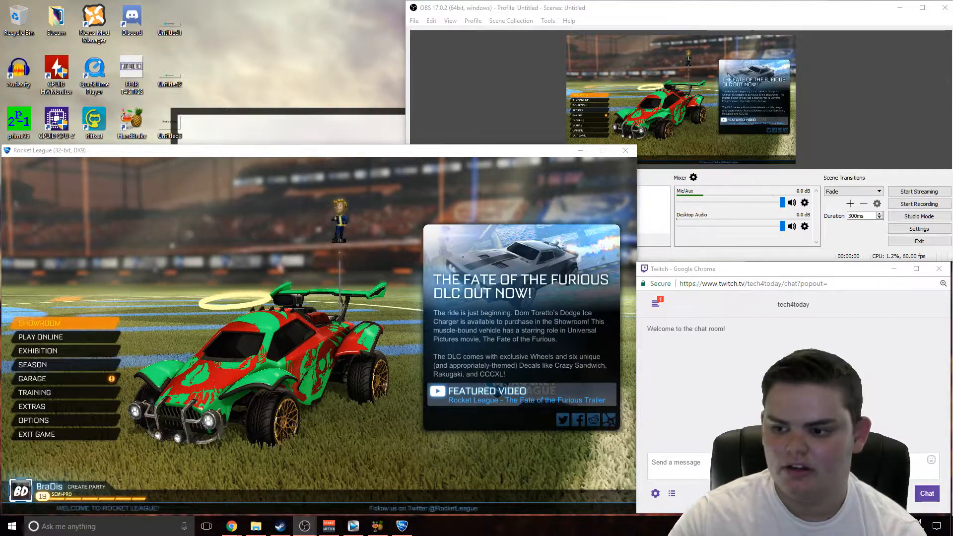
In Settings > Hotkeys, clear the Stop Replay Buffer binding and apply the changes.
left_click(918, 228)
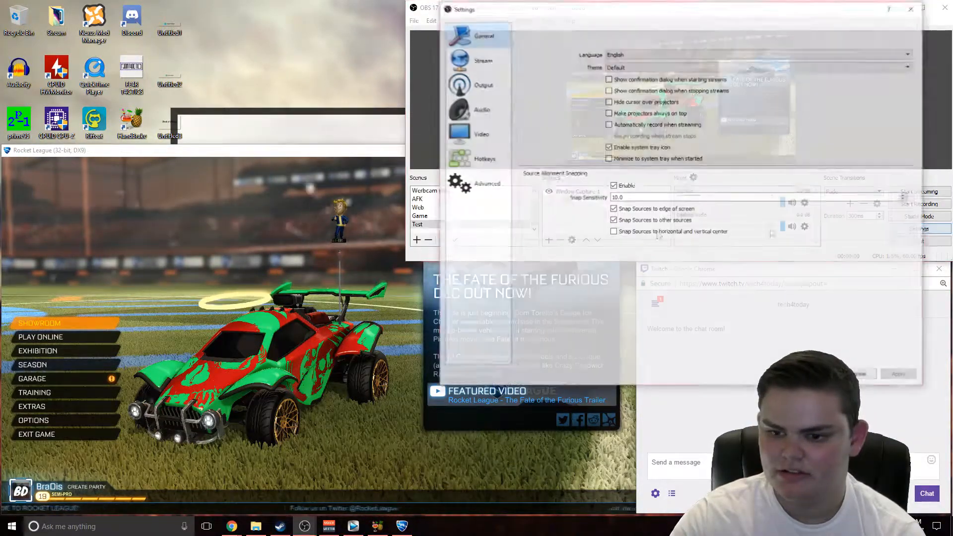
left_click(484, 159)
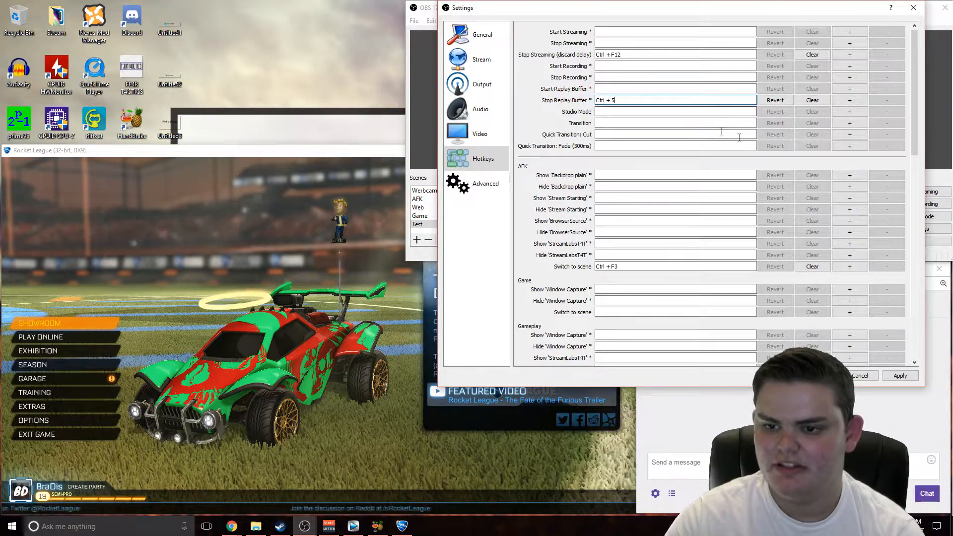
left_click(813, 101)
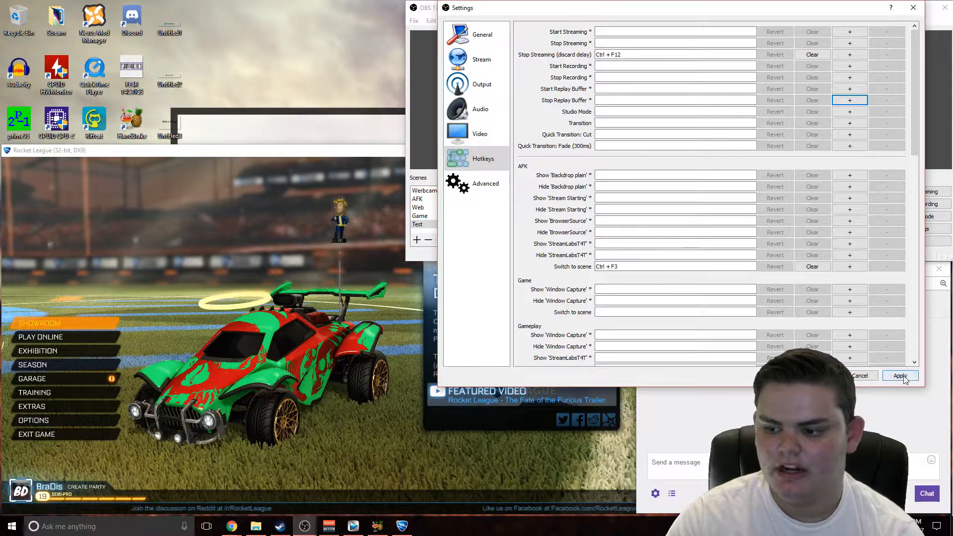
left_click(900, 375)
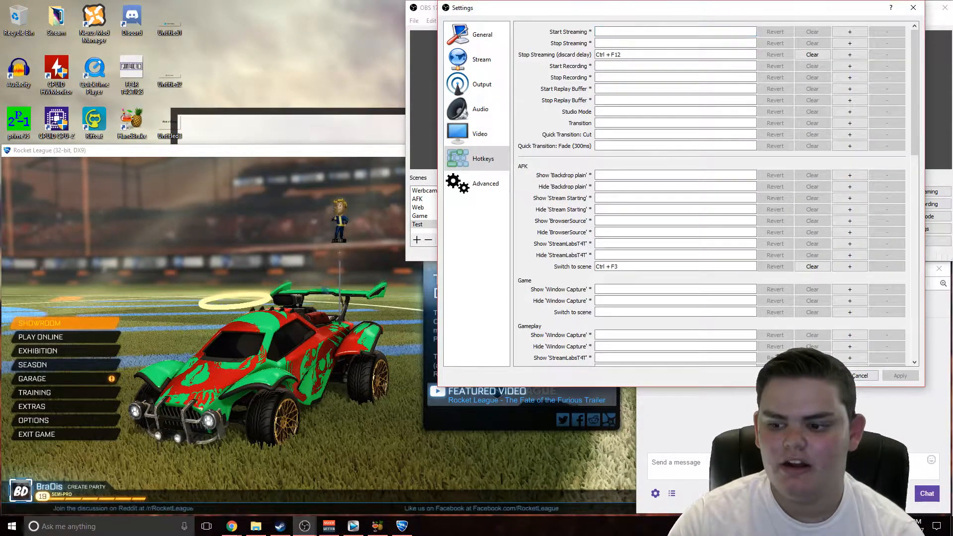